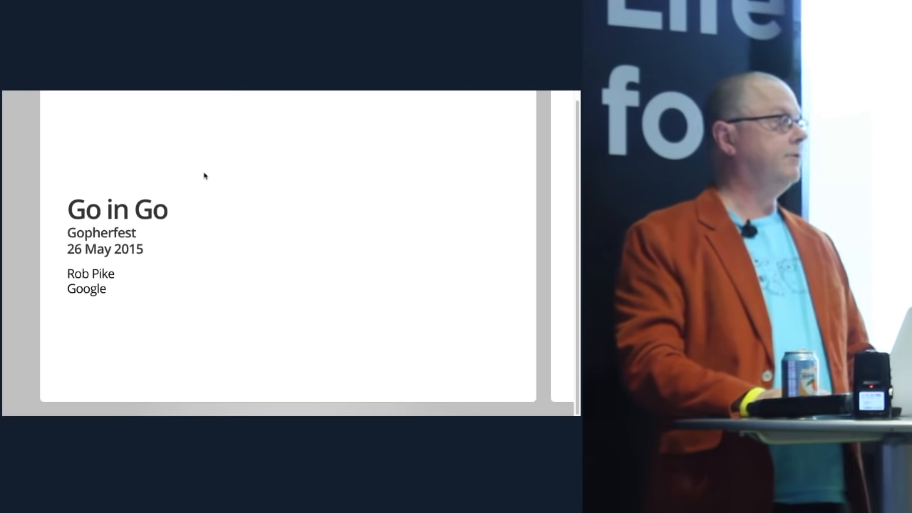
key(Right)
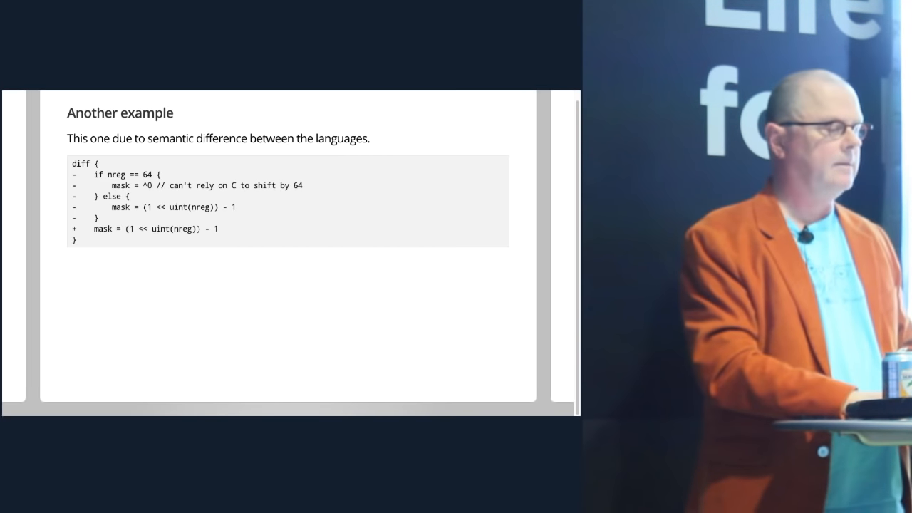
key(Right)
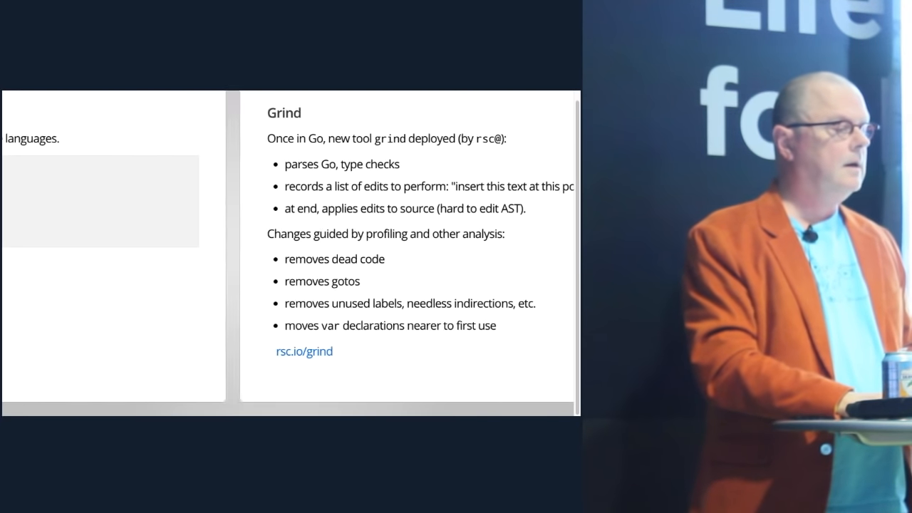